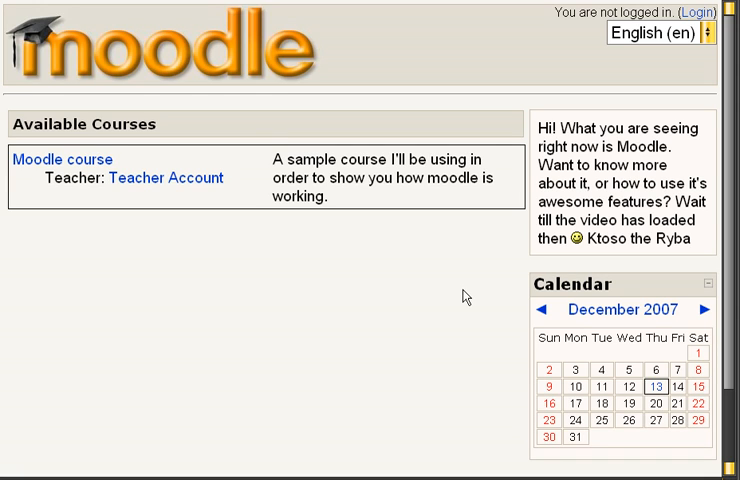
{"action": "mouse_move", "coordinate": [677, 82]}
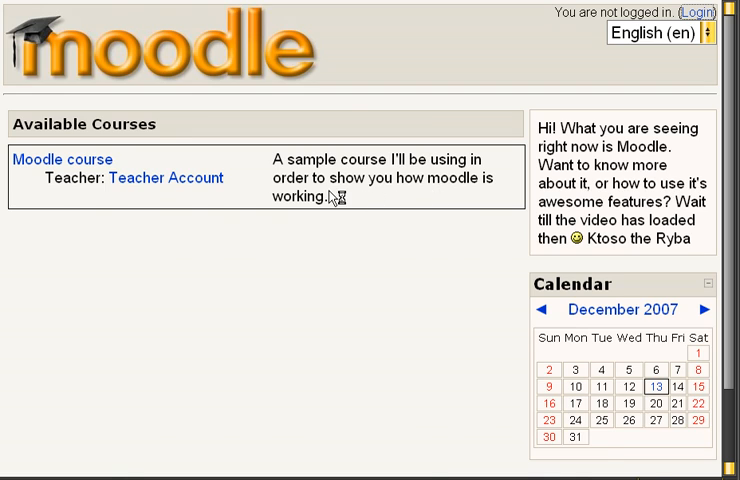
- Log in with the teacher account and open the MC course's weekly outline
{"action": "left_click", "coordinate": [697, 11]}
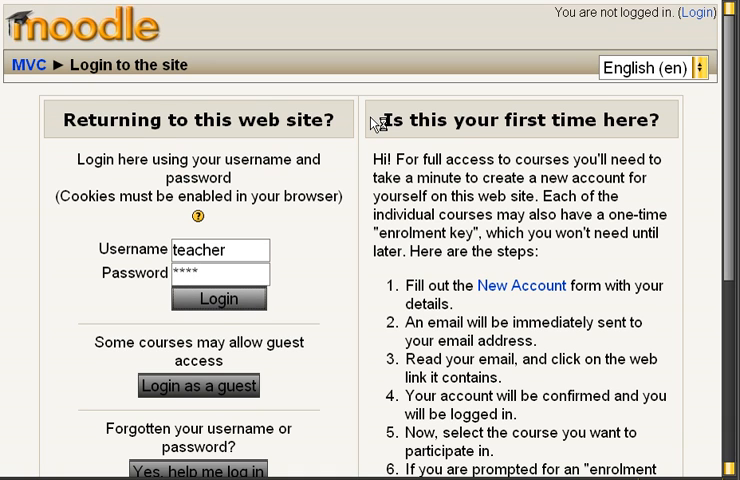
{"action": "left_click", "coordinate": [218, 298]}
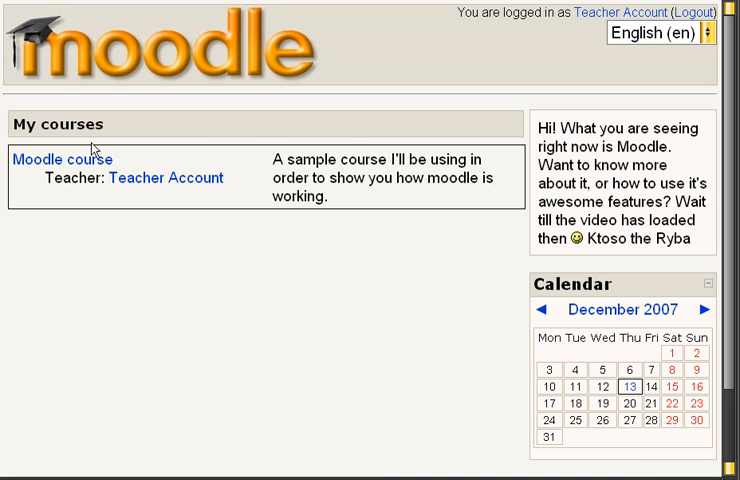
{"action": "left_click", "coordinate": [61, 158]}
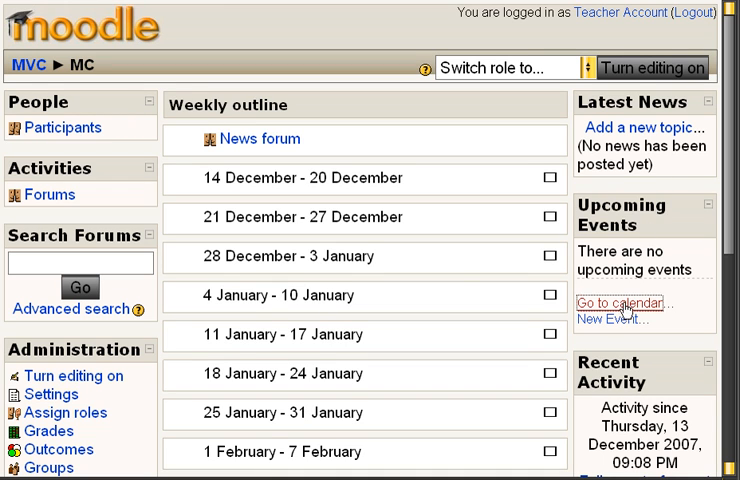
{"action": "mouse_move", "coordinate": [424, 347]}
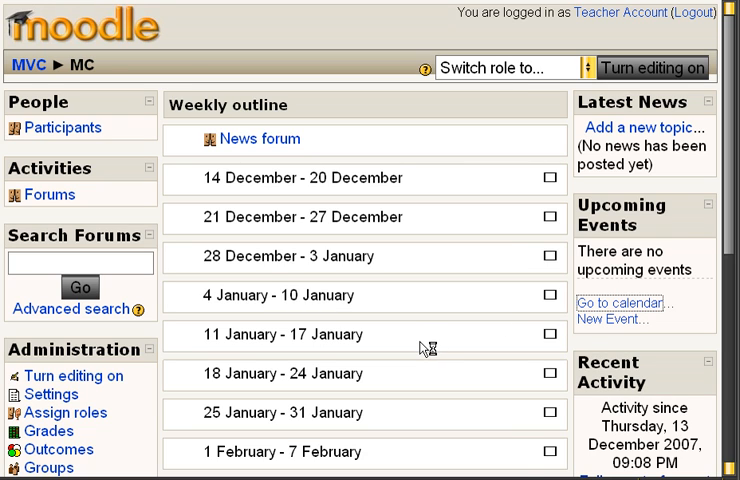
- Save calendar preferences keeping 24-hour time format, then return to the course calendar
{"action": "left_click", "coordinate": [619, 302]}
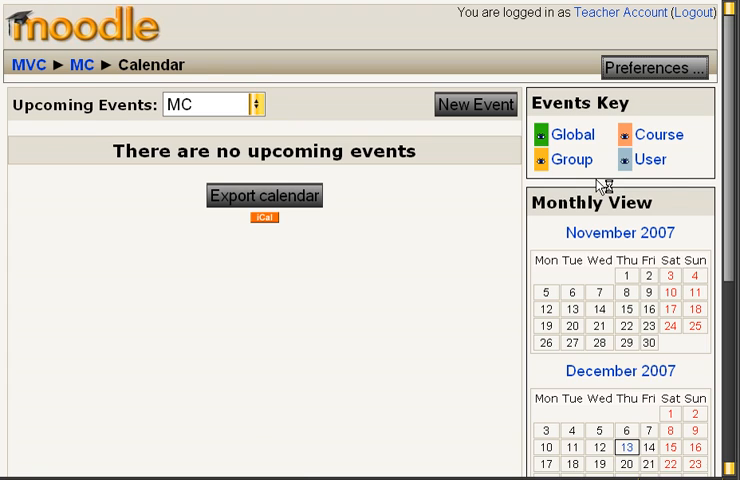
{"action": "left_click", "coordinate": [652, 68]}
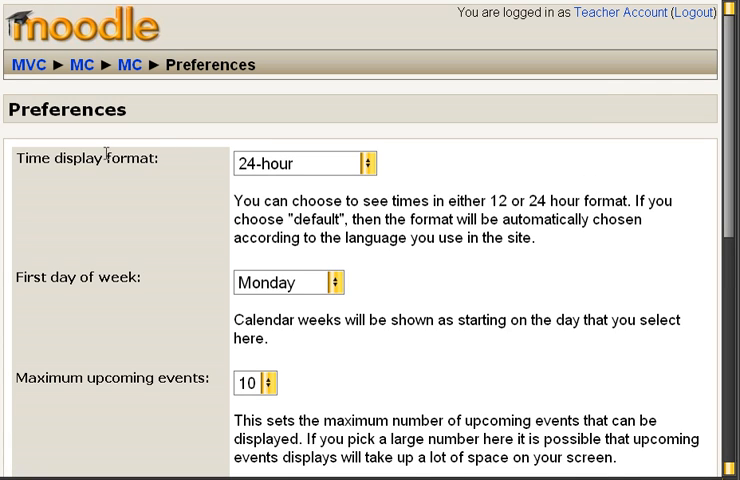
{"action": "mouse_move", "coordinate": [473, 179]}
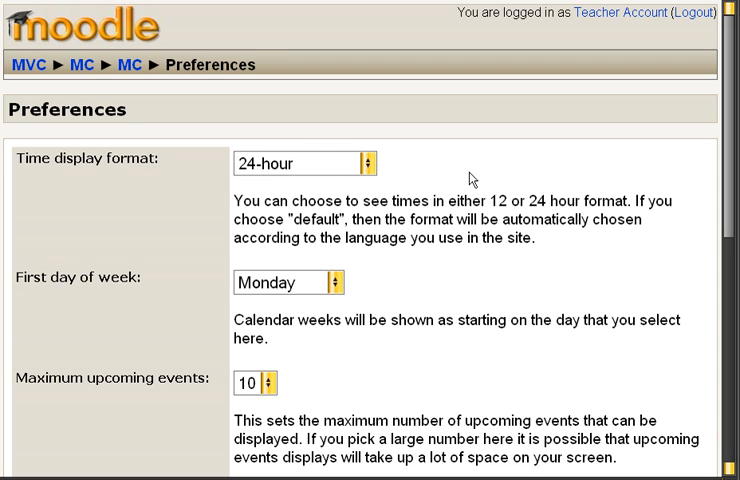
{"action": "scroll", "scroll_direction": "down", "scroll_amount": 3}
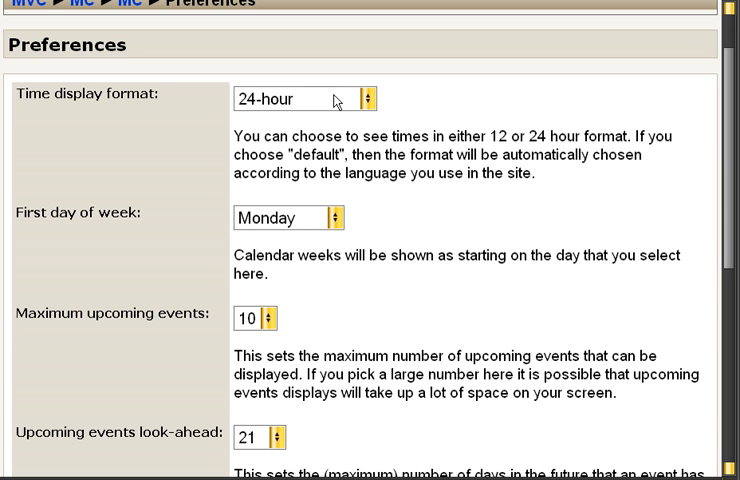
{"action": "left_click", "coordinate": [369, 98]}
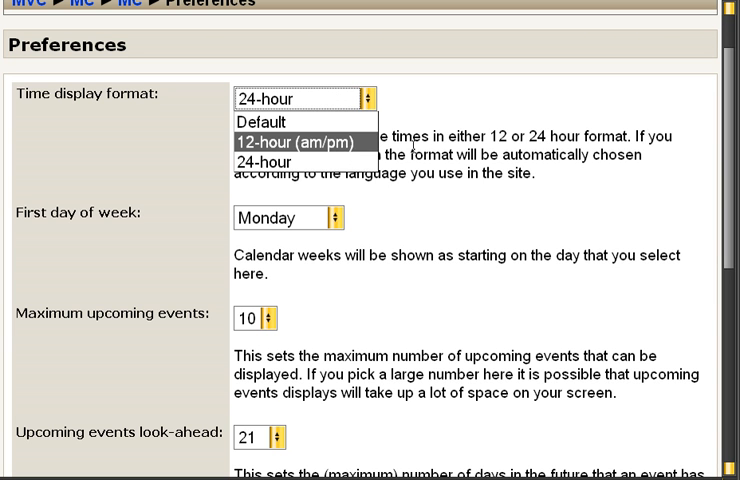
{"action": "left_click", "coordinate": [263, 162]}
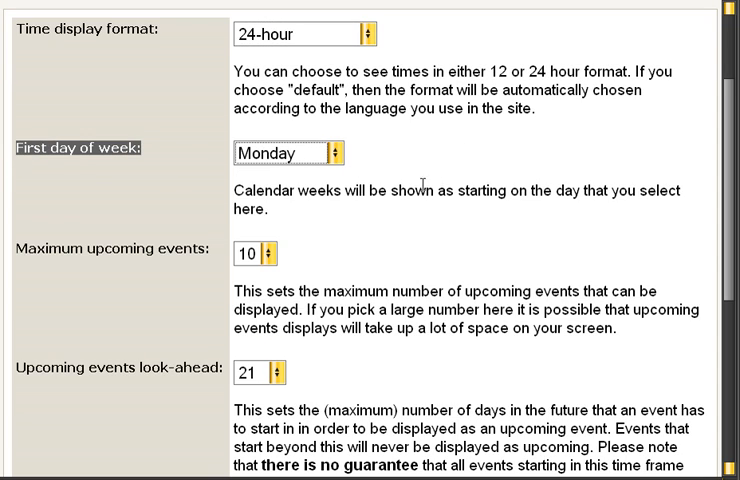
{"action": "scroll", "scroll_direction": "down", "scroll_amount": 3}
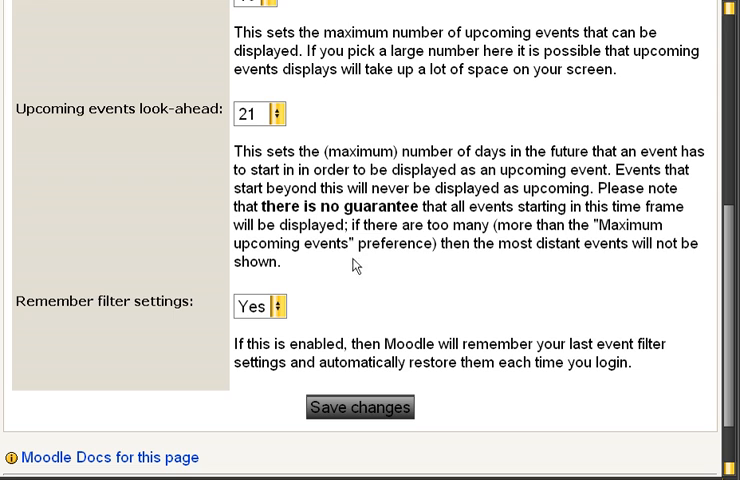
{"action": "left_click", "coordinate": [359, 407]}
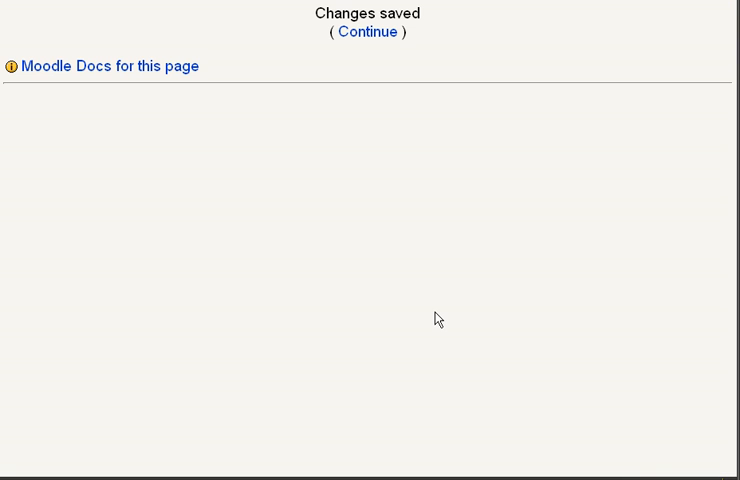
{"action": "left_click", "coordinate": [368, 31]}
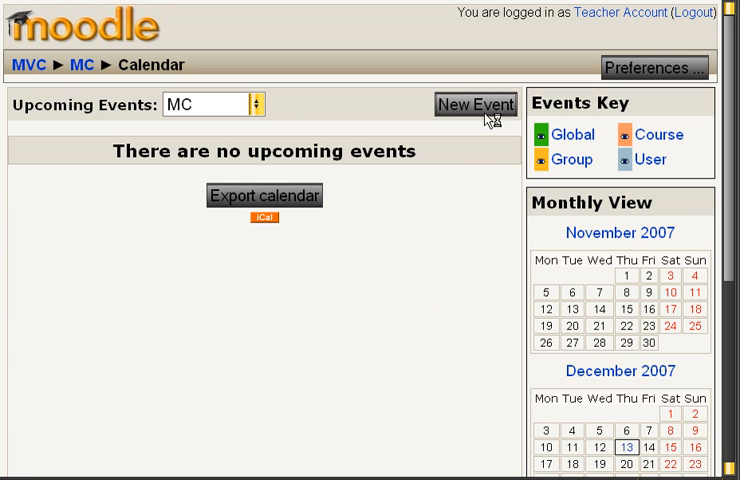
- Start a new calendar event and choose Course event as its type
{"action": "left_click", "coordinate": [475, 104]}
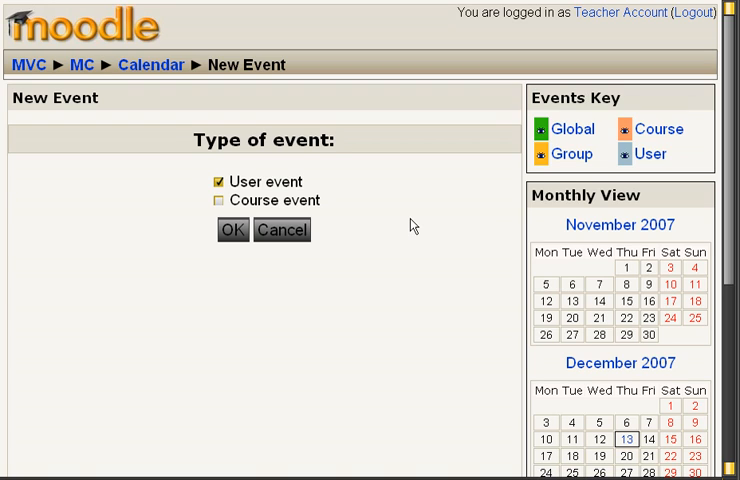
{"action": "left_click", "coordinate": [216, 200]}
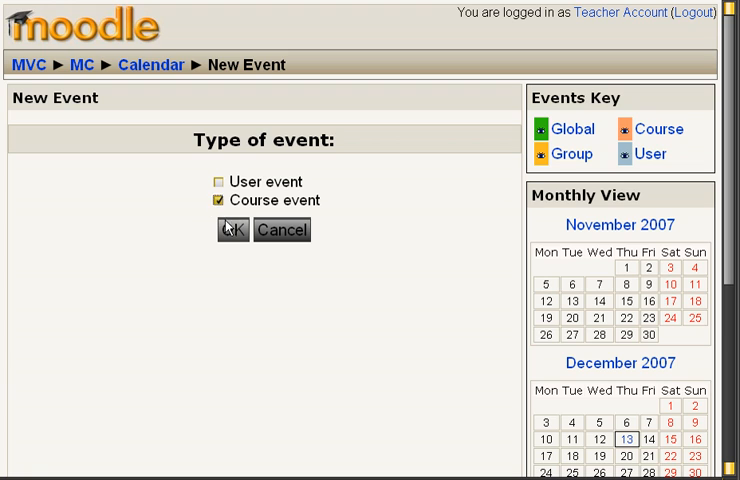
- Save course event 'test' for 20 December 2007 at 21:10, no duration or repeats
{"action": "left_click", "coordinate": [231, 230]}
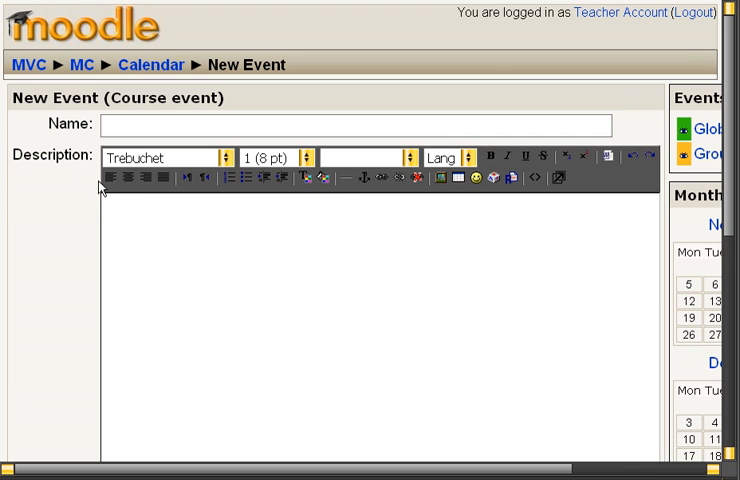
{"action": "type", "text": "test"}
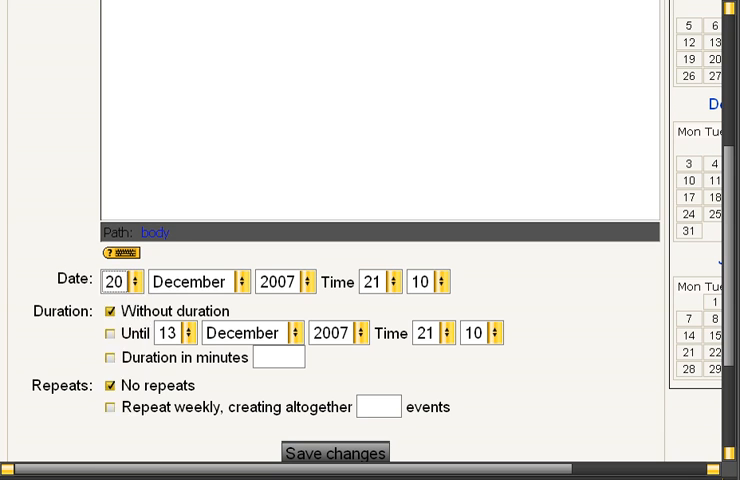
{"action": "scroll", "scroll_direction": "down", "scroll_amount": 3}
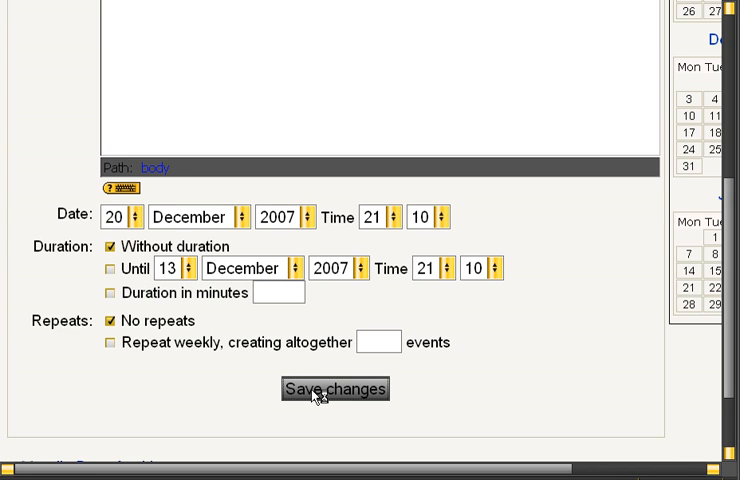
{"action": "left_click", "coordinate": [337, 389]}
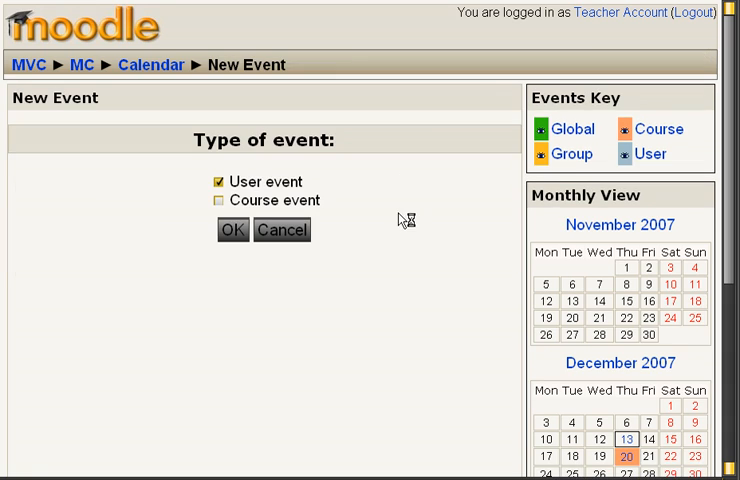
{"action": "mouse_move", "coordinate": [185, 330]}
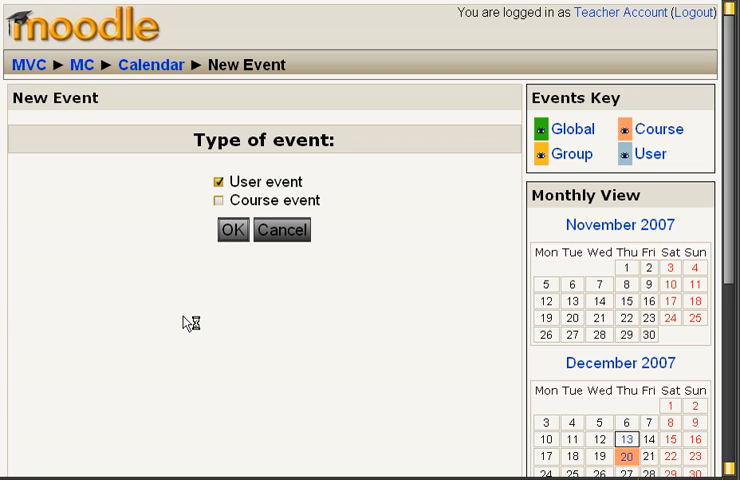
- Fill in user event 'user 2222' with a description, 19 December to 20 December, 17:00
{"action": "left_click", "coordinate": [230, 230]}
{"action": "type", "text": "u"}
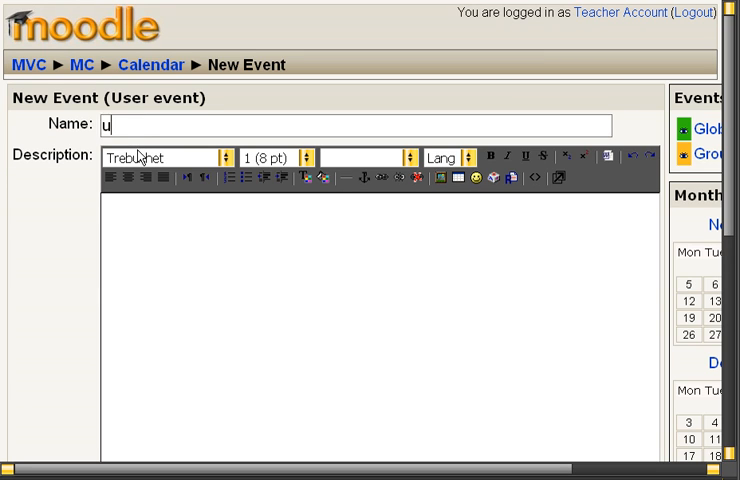
{"action": "type", "text": "ser 222"}
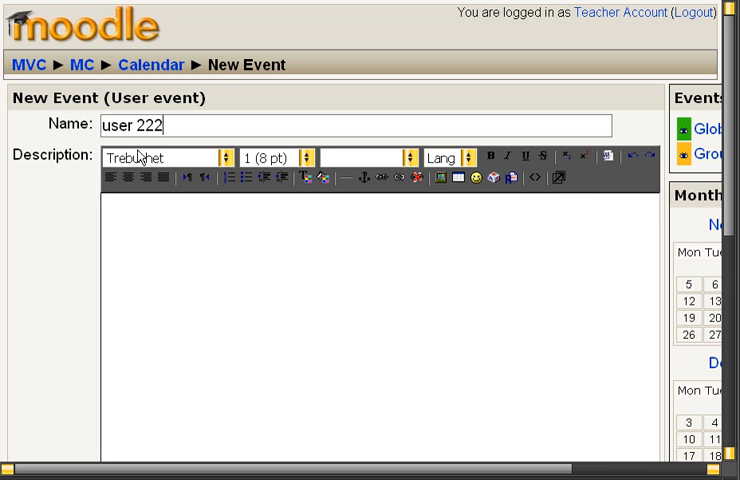
{"action": "type", "text": "fdhgfhfgh"}
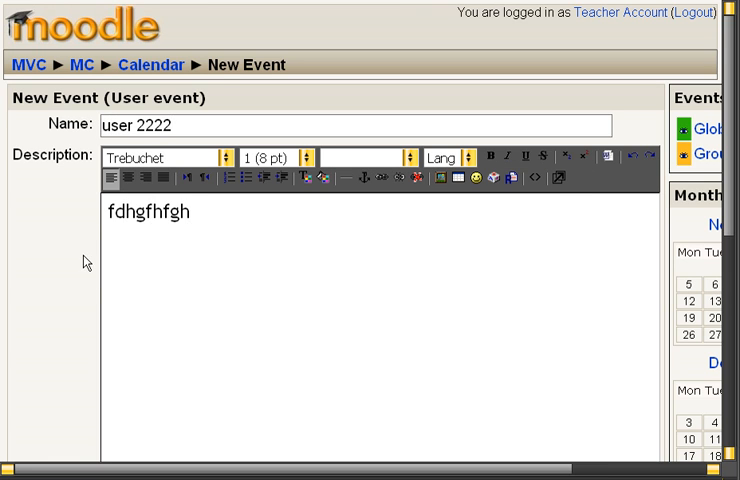
{"action": "scroll", "scroll_direction": "down", "scroll_amount": 3}
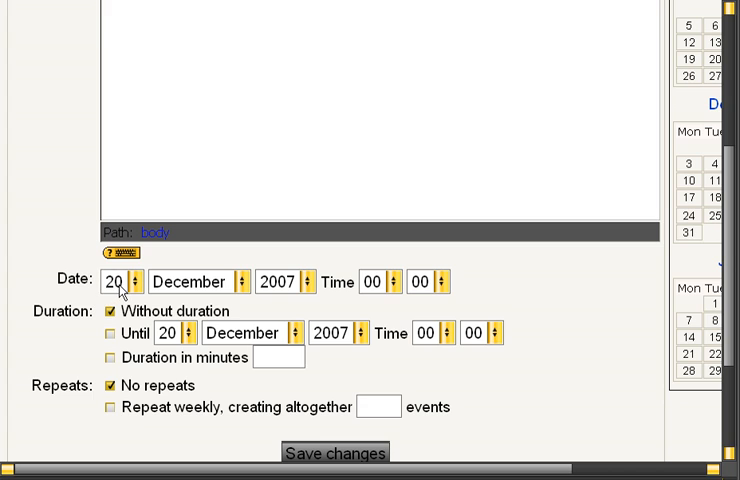
{"action": "left_click", "coordinate": [133, 281]}
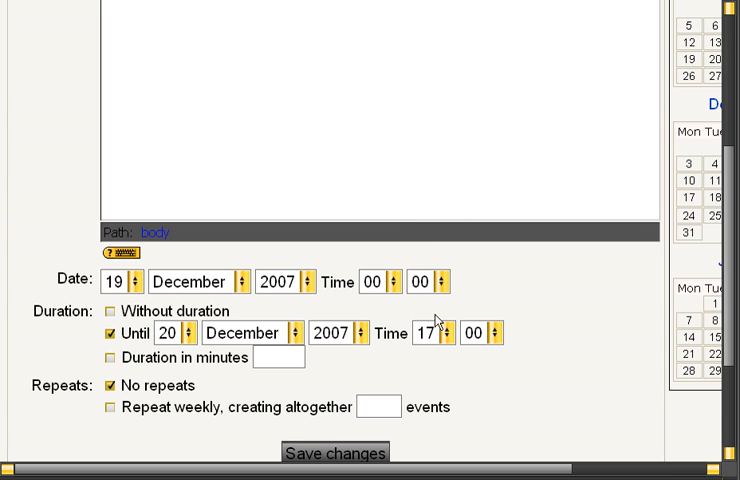
{"action": "scroll", "scroll_direction": "down", "scroll_amount": 3}
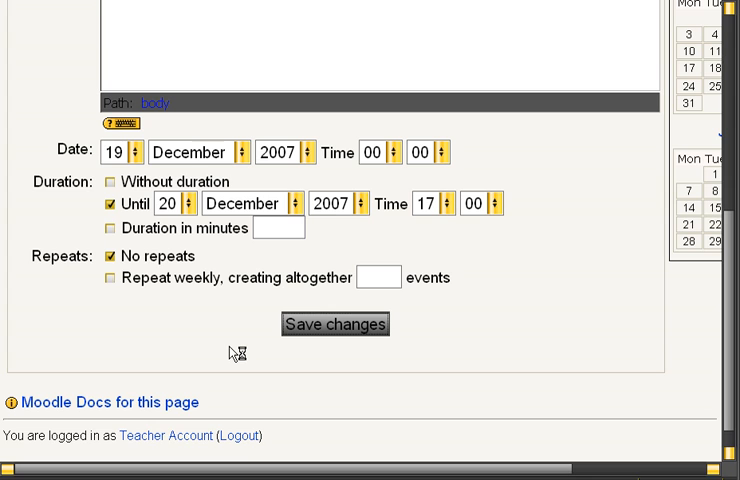
- Save user 2222 and view Thursday 20 December showing test and user 2222 underway
{"action": "left_click", "coordinate": [335, 324]}
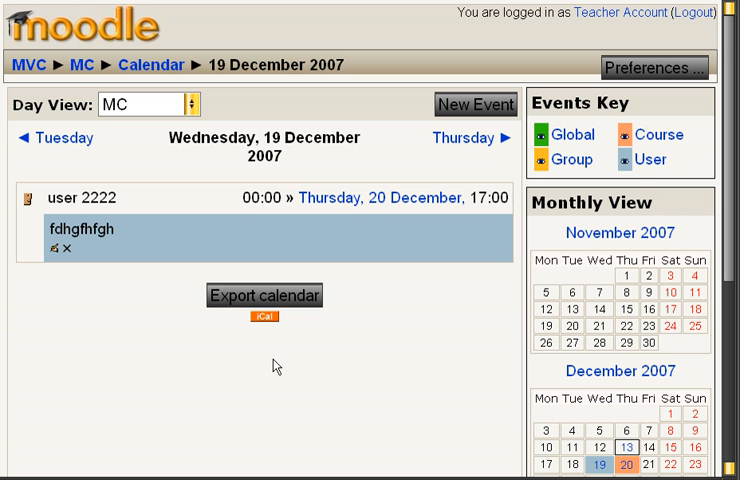
{"action": "scroll", "scroll_direction": "down", "scroll_amount": 3}
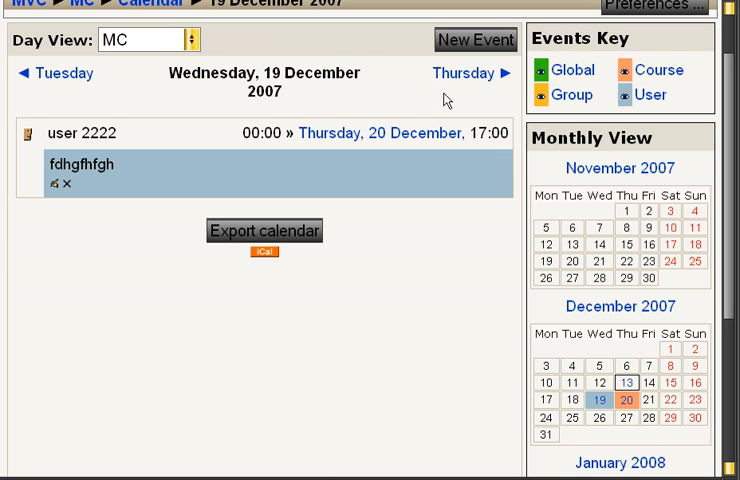
{"action": "left_click", "coordinate": [465, 73]}
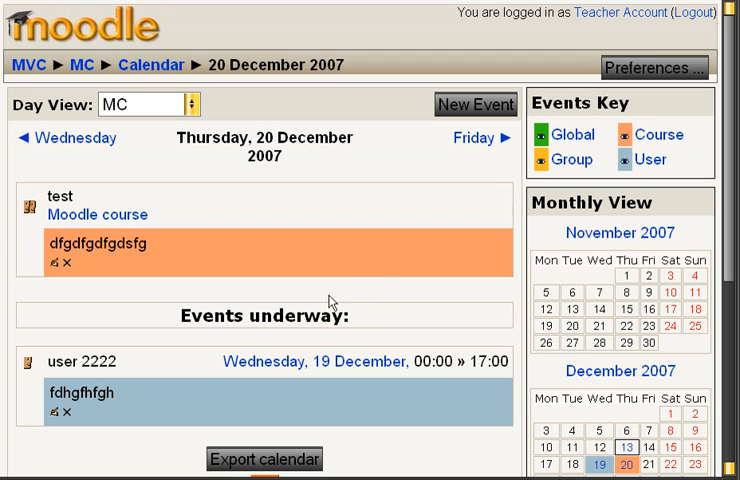
{"action": "mouse_move", "coordinate": [355, 385]}
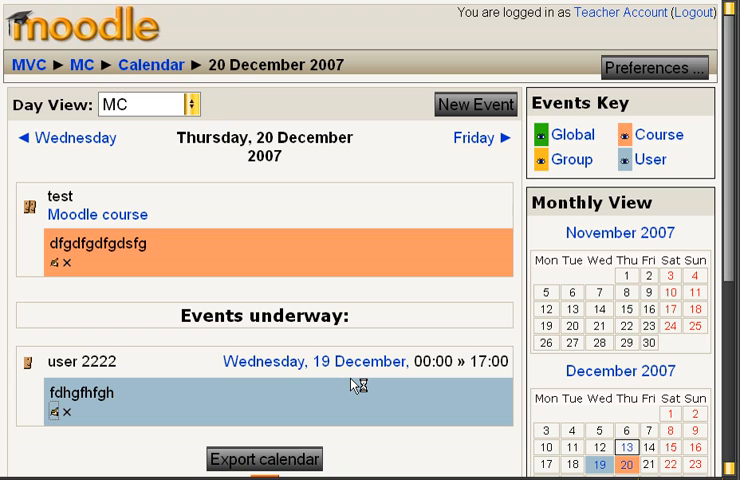
- Edit user 2222 and change its Until date to 22 December 2007, 17:00
{"action": "left_click", "coordinate": [55, 411]}
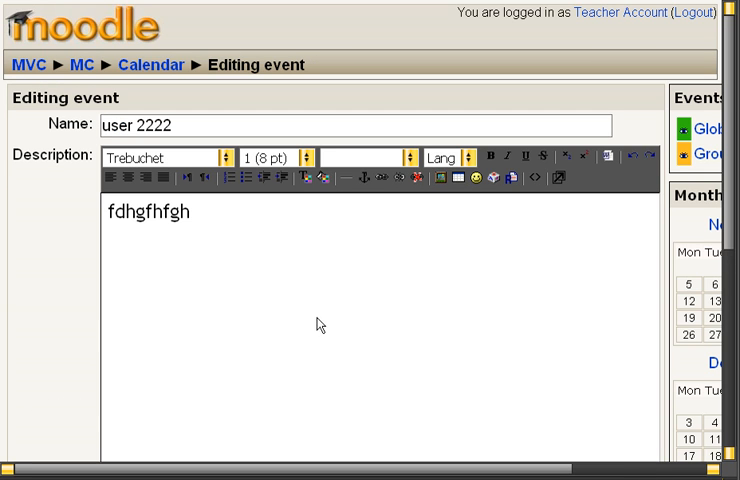
{"action": "scroll", "scroll_direction": "down", "scroll_amount": 3}
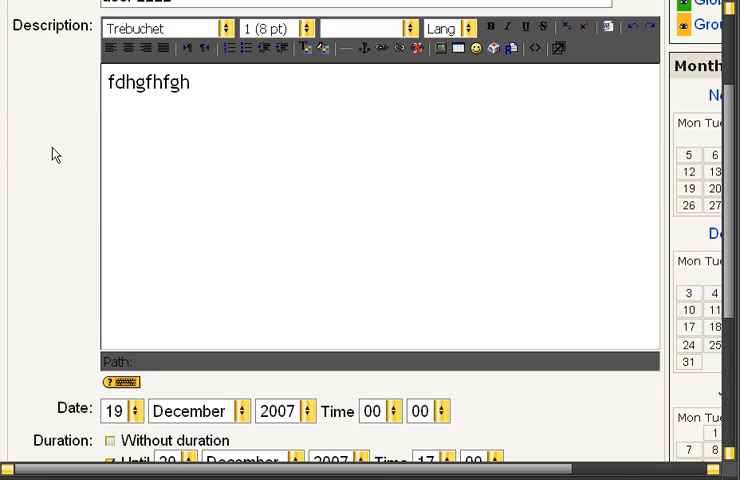
{"action": "scroll", "scroll_direction": "down", "scroll_amount": 3}
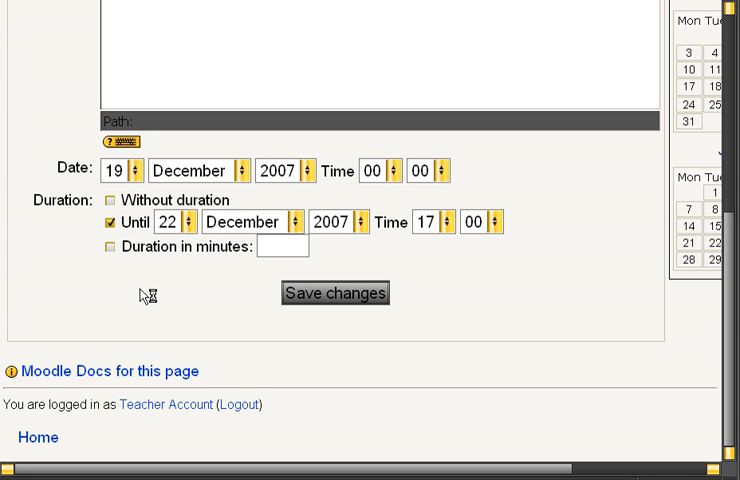
- Save user 2222's new end date and review the 19 December day view
{"action": "left_click", "coordinate": [334, 293]}
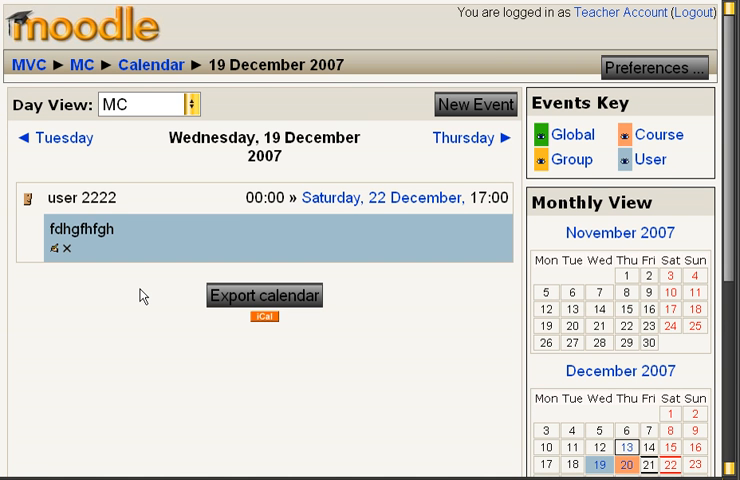
{"action": "scroll", "scroll_direction": "down", "scroll_amount": 3}
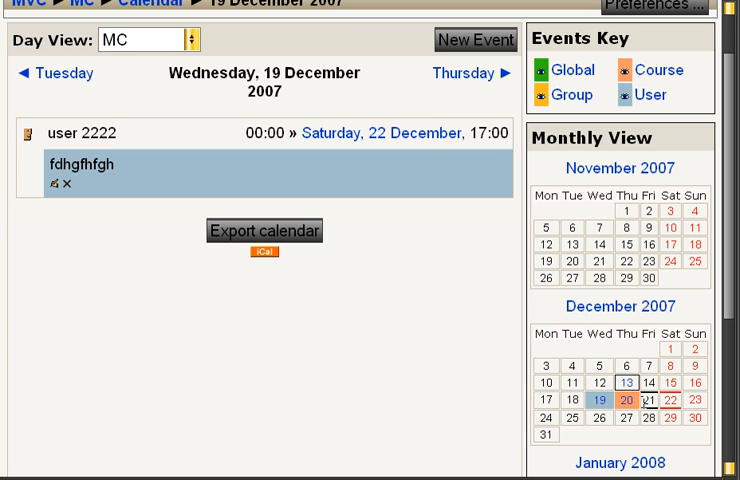
{"action": "mouse_move", "coordinate": [486, 201]}
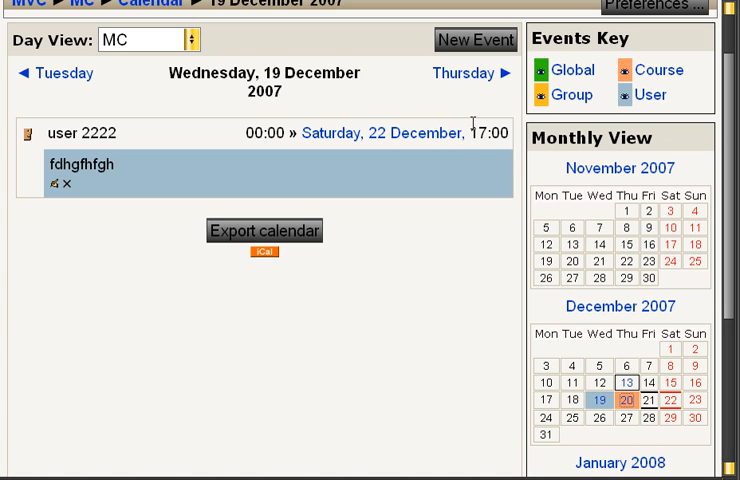
{"action": "mouse_move", "coordinate": [463, 103]}
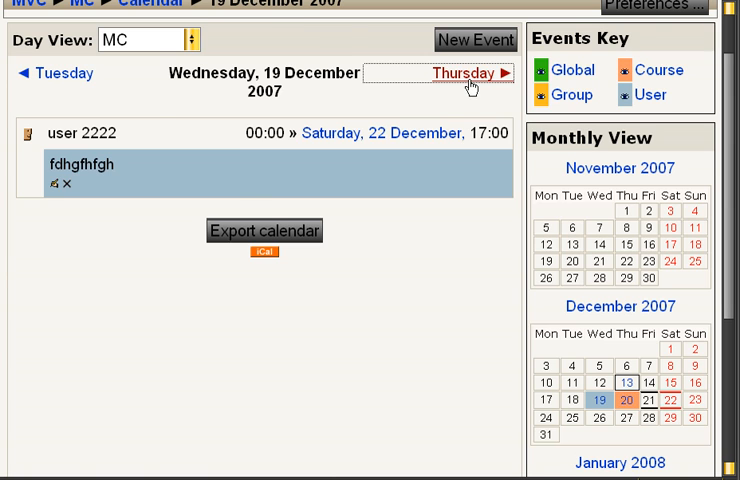
- Step through day views 20–23 December, confirming user 2222 ends on the 22nd
{"action": "left_click", "coordinate": [457, 73]}
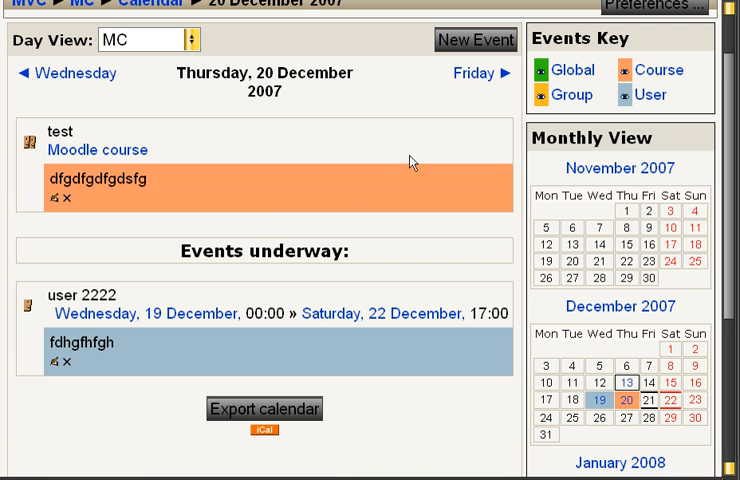
{"action": "left_click", "coordinate": [481, 72]}
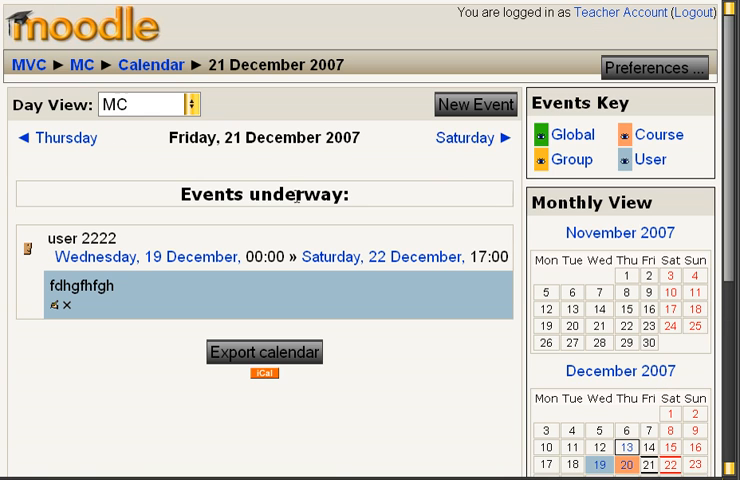
{"action": "left_click", "coordinate": [463, 139]}
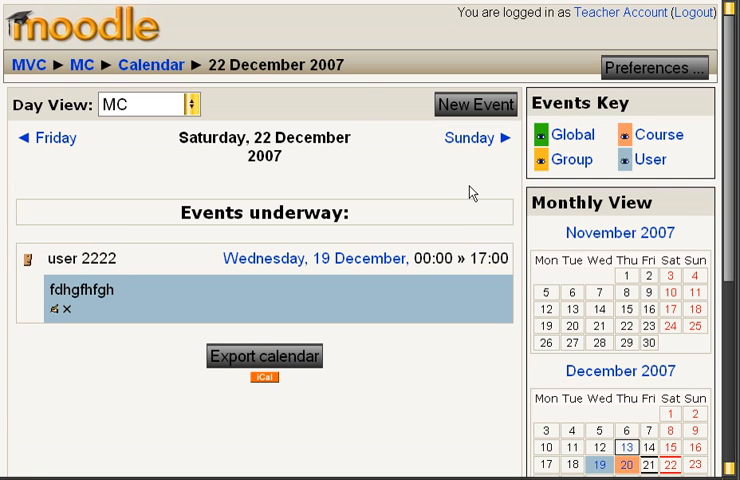
{"action": "mouse_move", "coordinate": [593, 281]}
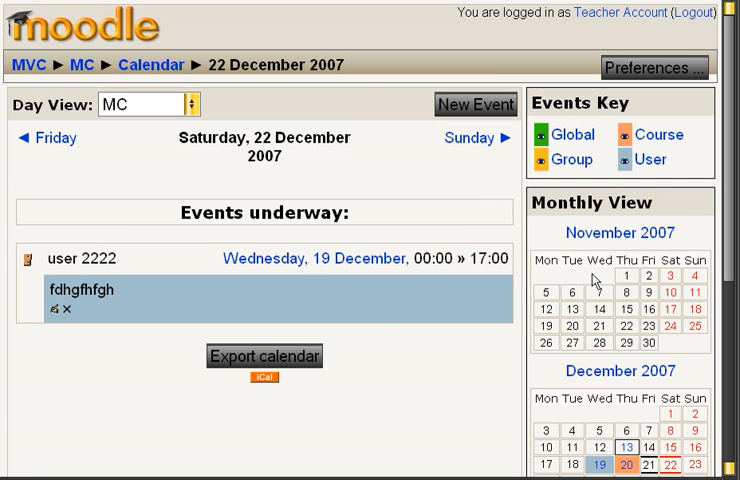
{"action": "left_click", "coordinate": [473, 137]}
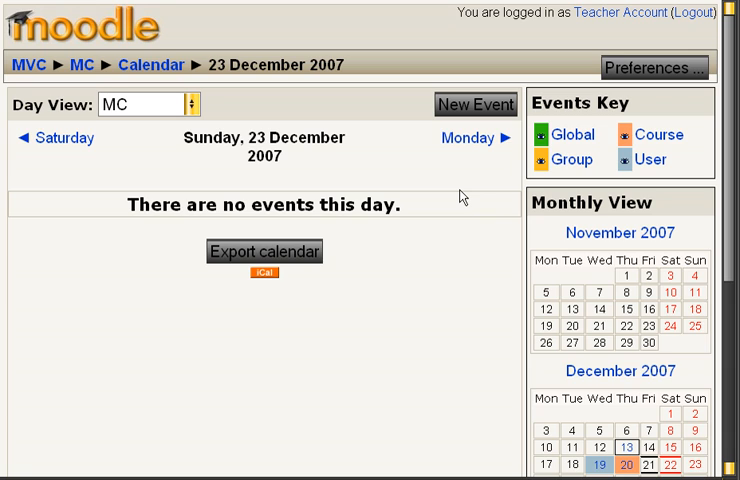
{"action": "mouse_move", "coordinate": [478, 104]}
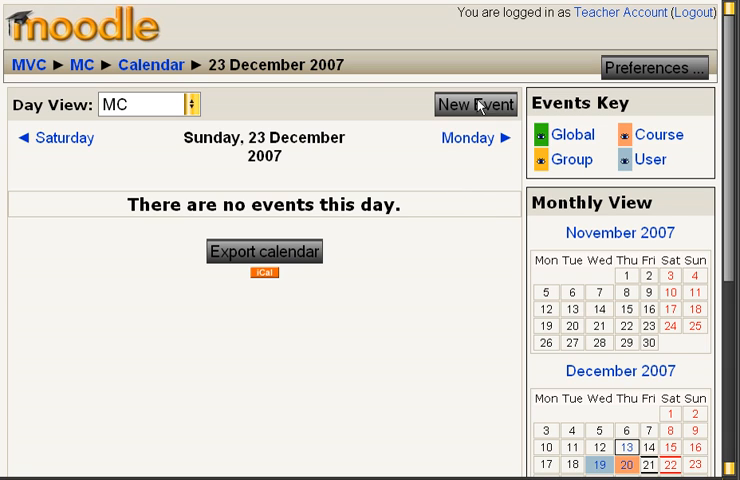
- Set up a course event dated 24 December 2007, repeating weekly for 5 events
{"action": "left_click", "coordinate": [472, 104]}
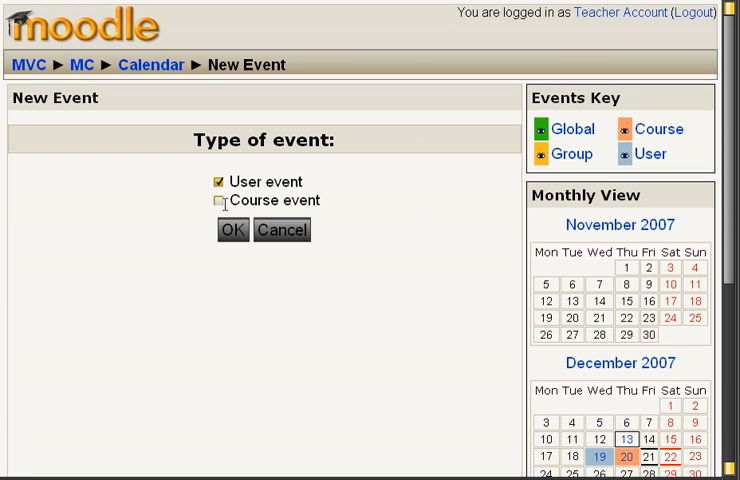
{"action": "left_click", "coordinate": [220, 200]}
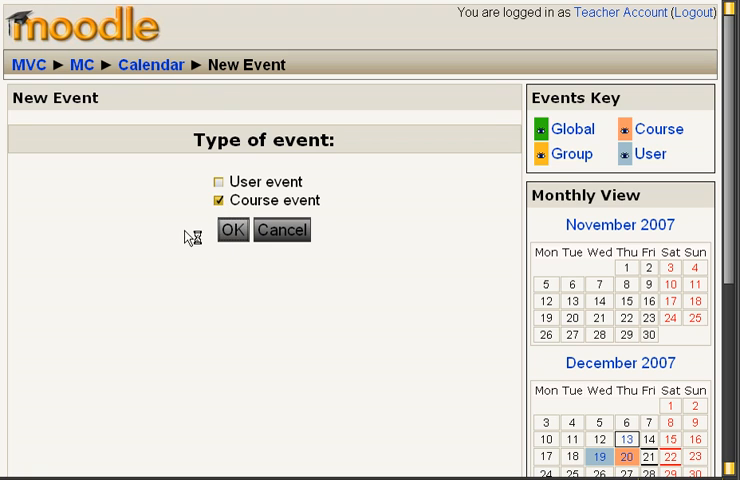
{"action": "left_click", "coordinate": [232, 230]}
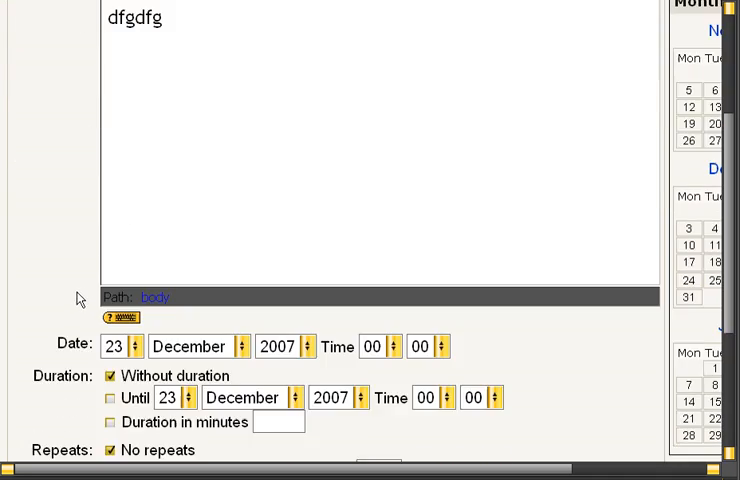
{"action": "scroll", "scroll_direction": "down", "scroll_amount": 3}
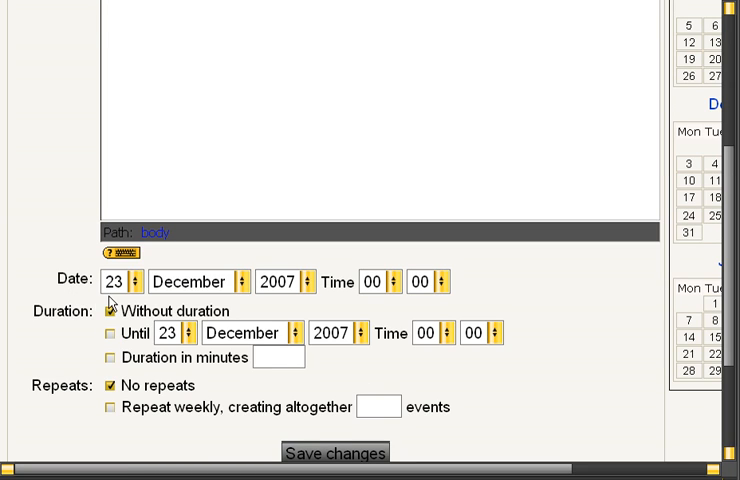
{"action": "left_click", "coordinate": [109, 406]}
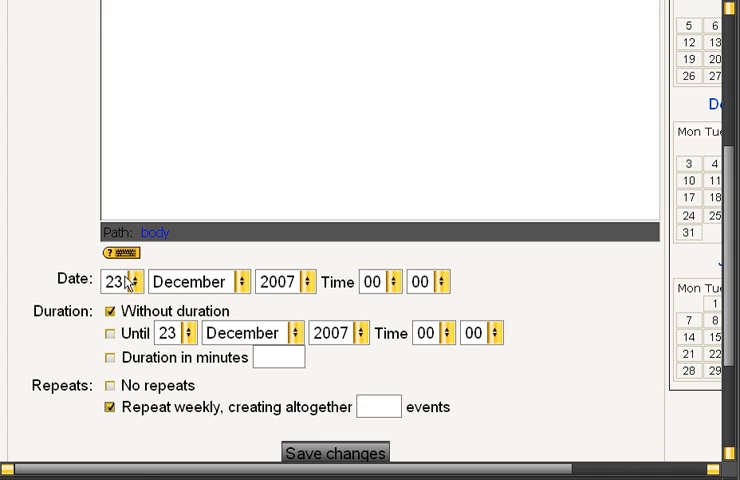
{"action": "left_click", "coordinate": [135, 275]}
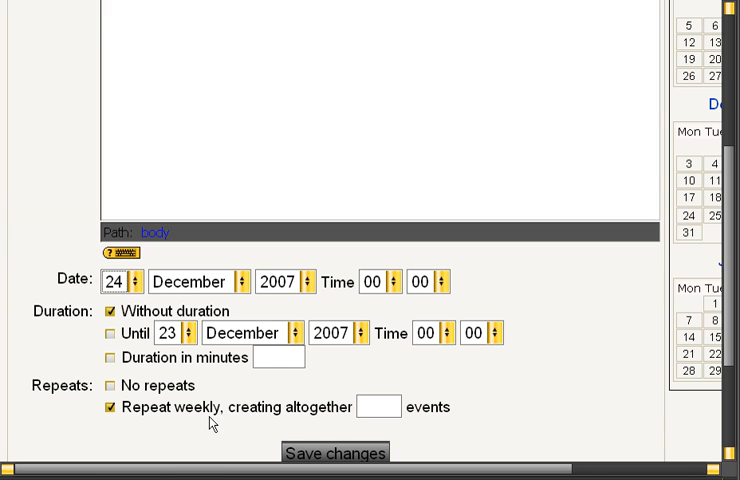
{"action": "type", "text": "5"}
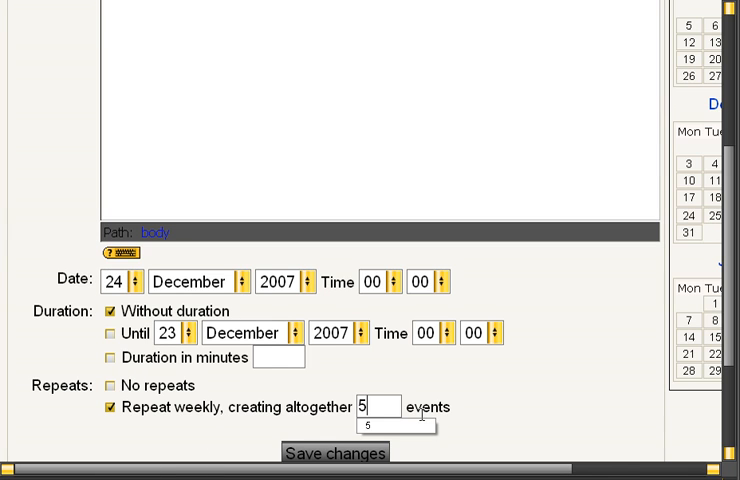
{"action": "mouse_move", "coordinate": [508, 393]}
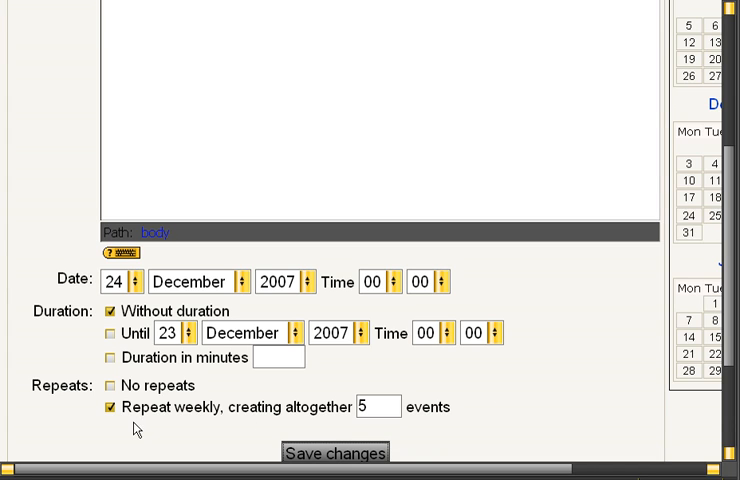
- Save weekly course event 1111 and check its highlighted dates, 24 December to 21 January
{"action": "left_click", "coordinate": [341, 452]}
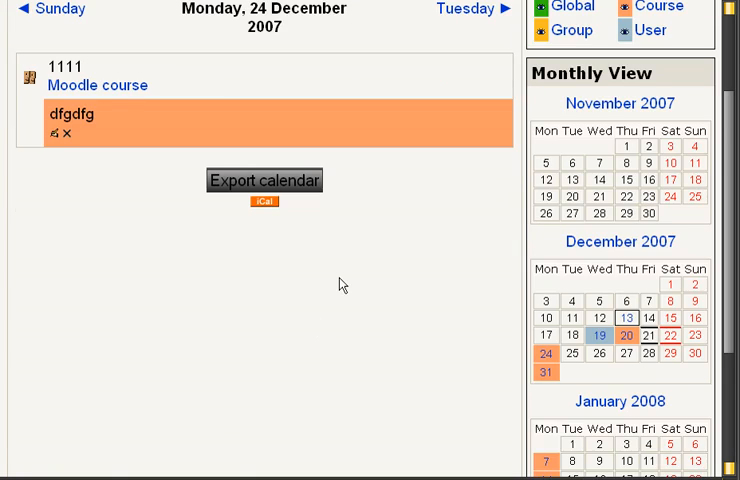
{"action": "scroll", "scroll_direction": "down", "scroll_amount": 3}
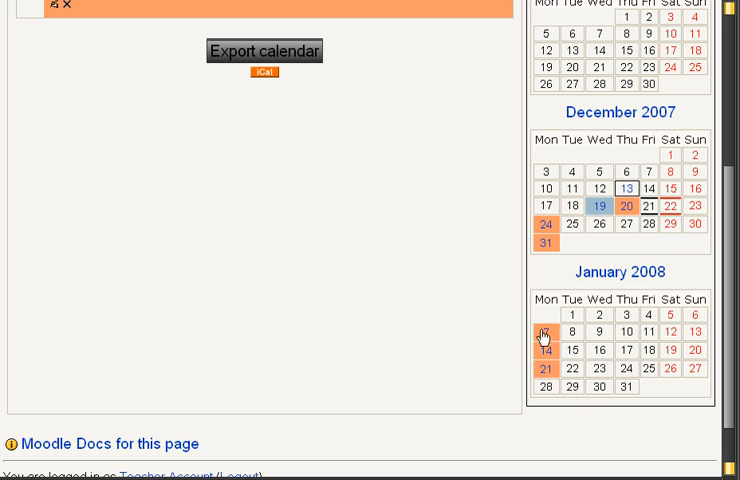
{"action": "mouse_move", "coordinate": [405, 320]}
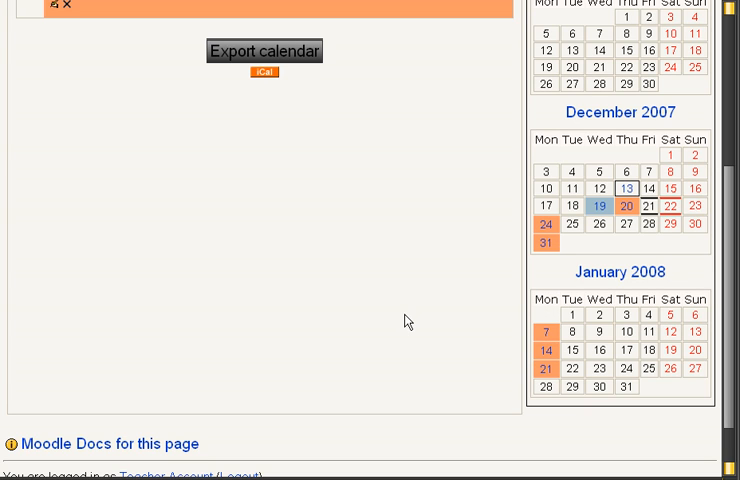
{"action": "scroll", "scroll_direction": "up", "scroll_amount": 3}
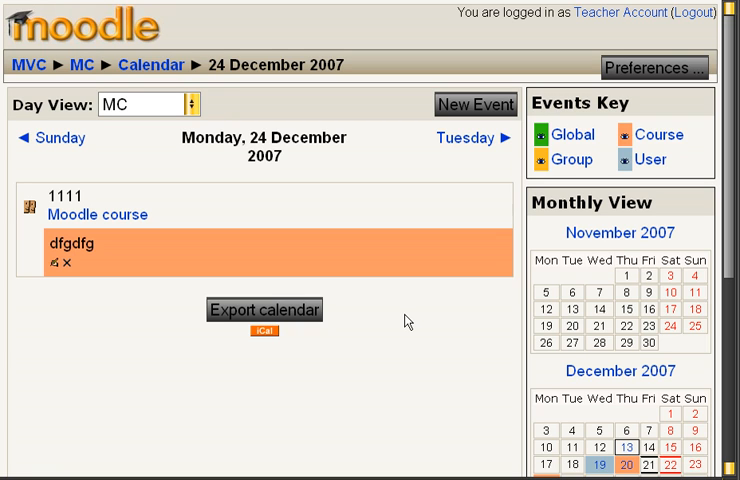
{"action": "mouse_move", "coordinate": [234, 101]}
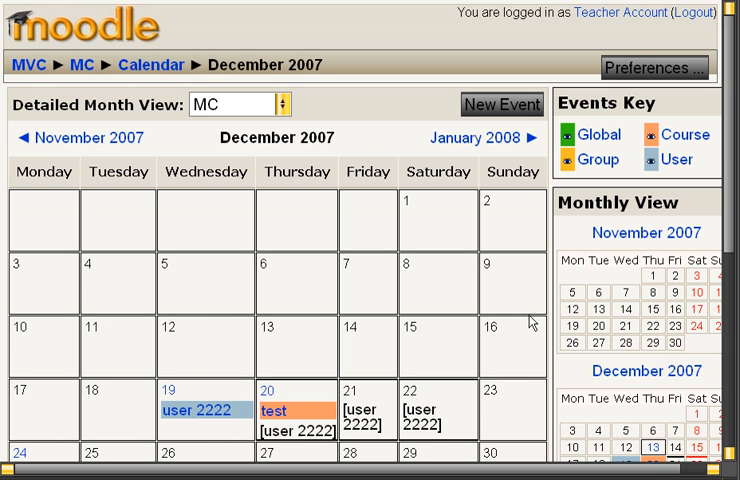
- Review December 2007: user 2222 on 19–22, test on 20, 1111 on 24 and 31
{"action": "scroll", "scroll_direction": "down", "scroll_amount": 3}
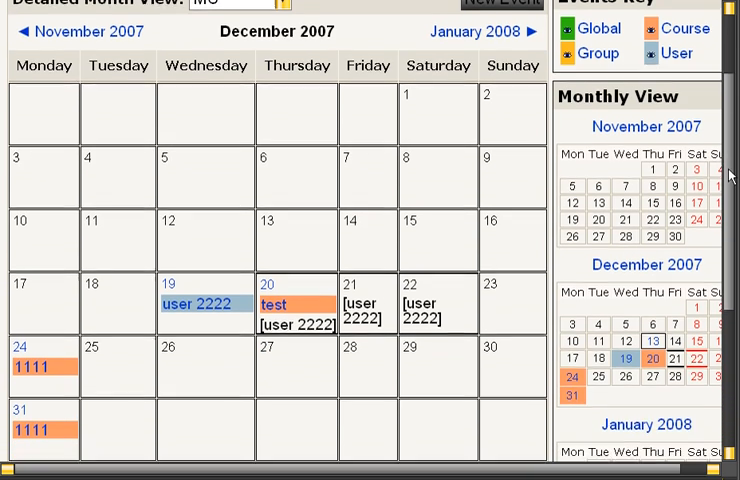
{"action": "scroll", "scroll_direction": "down", "scroll_amount": 3}
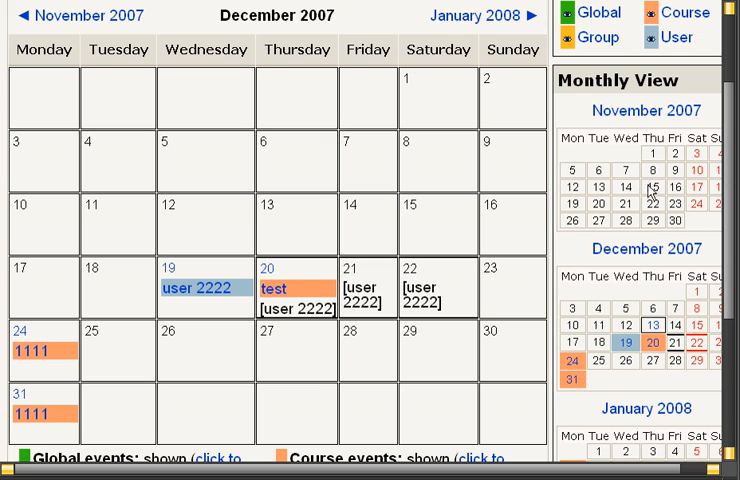
{"action": "mouse_move", "coordinate": [648, 190]}
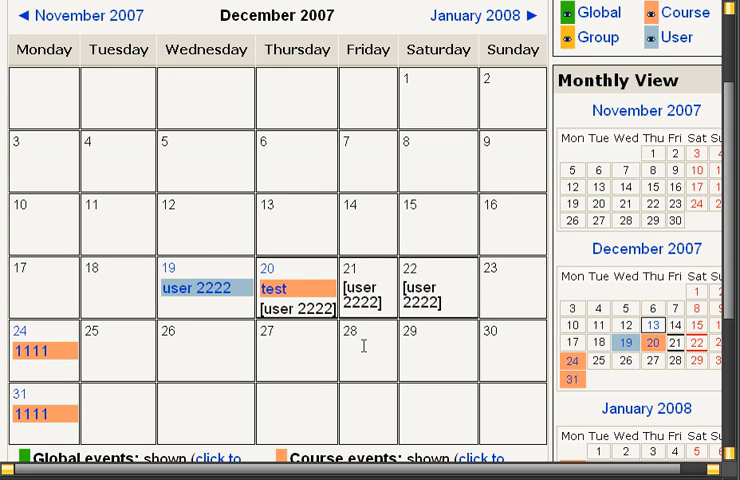
{"action": "mouse_move", "coordinate": [260, 382]}
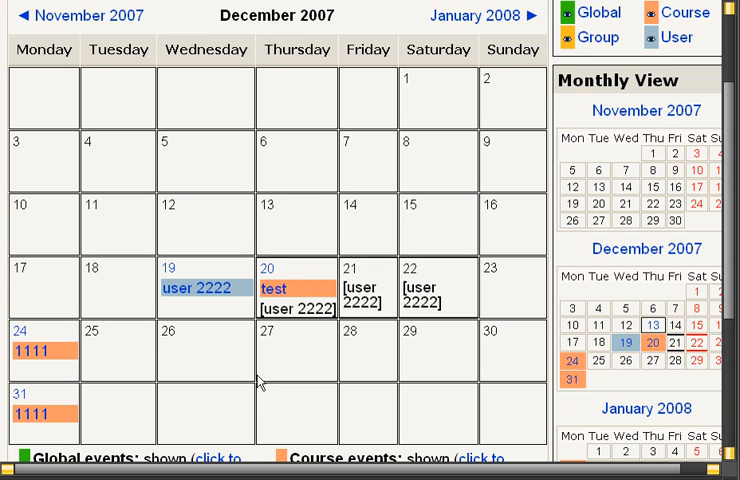
{"action": "mouse_move", "coordinate": [678, 37]}
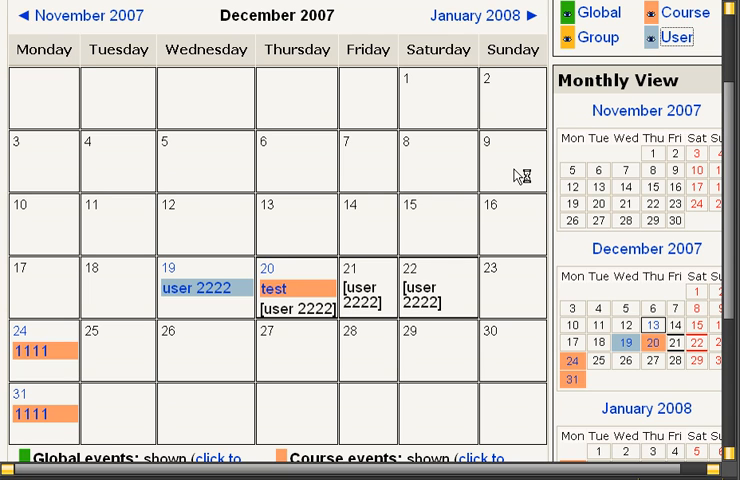
{"action": "left_click", "coordinate": [664, 37]}
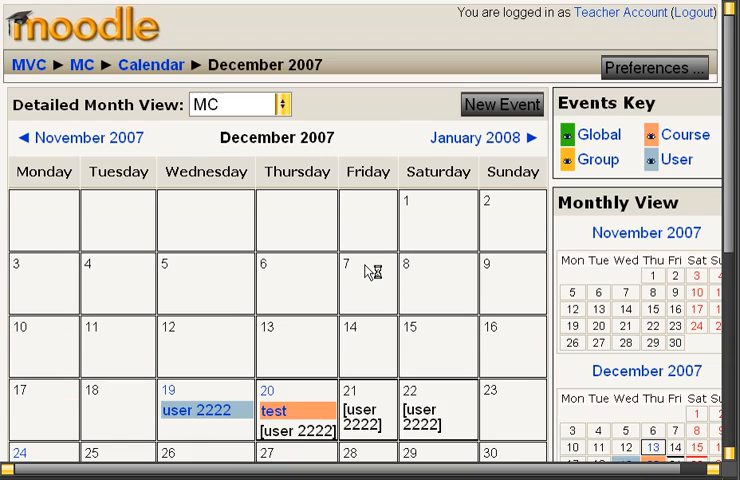
{"action": "scroll", "scroll_direction": "down", "scroll_amount": 3}
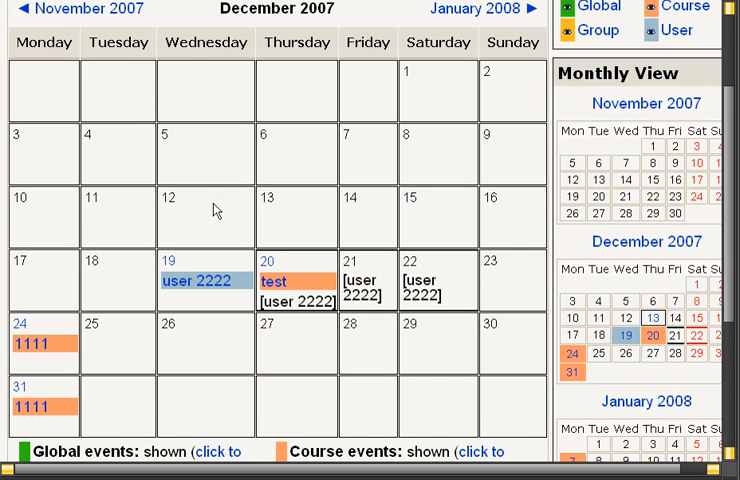